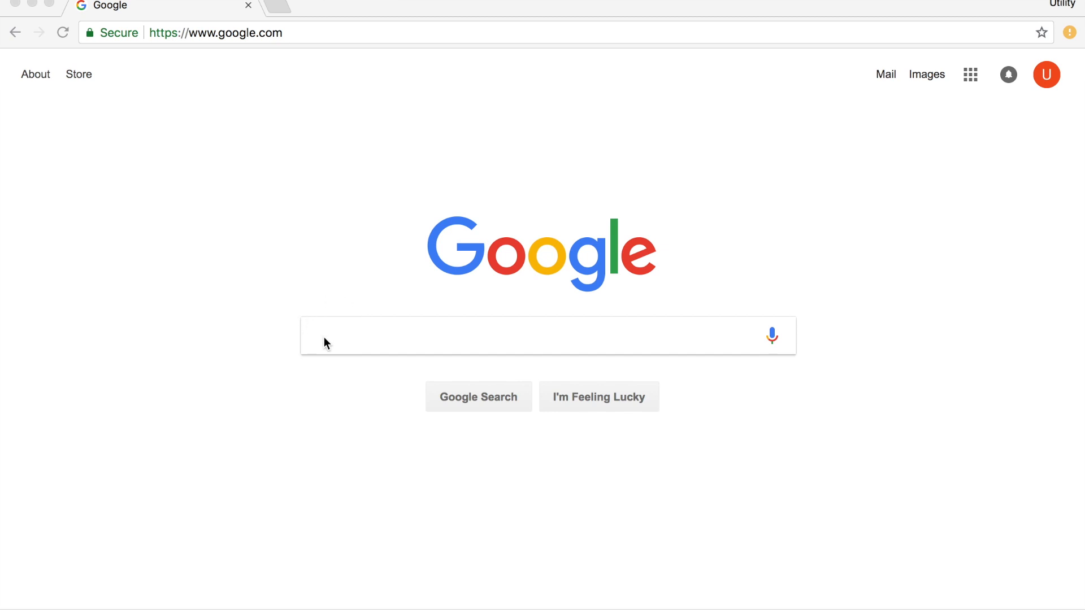
Search Google for 'download google file stream' and reach the support page's Download & install section
text(download google file stream)
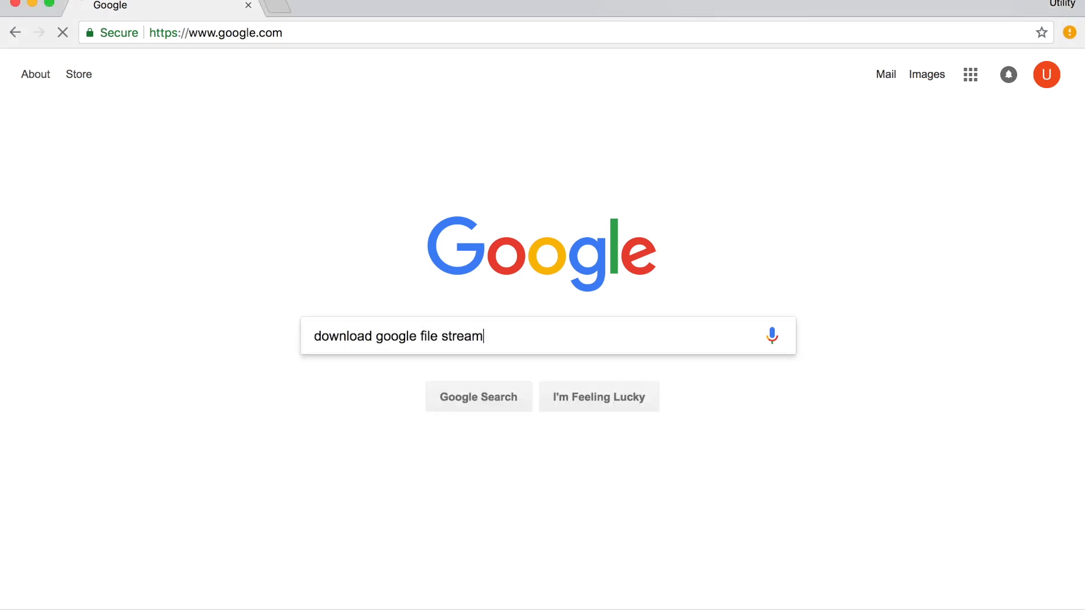
key(Enter)
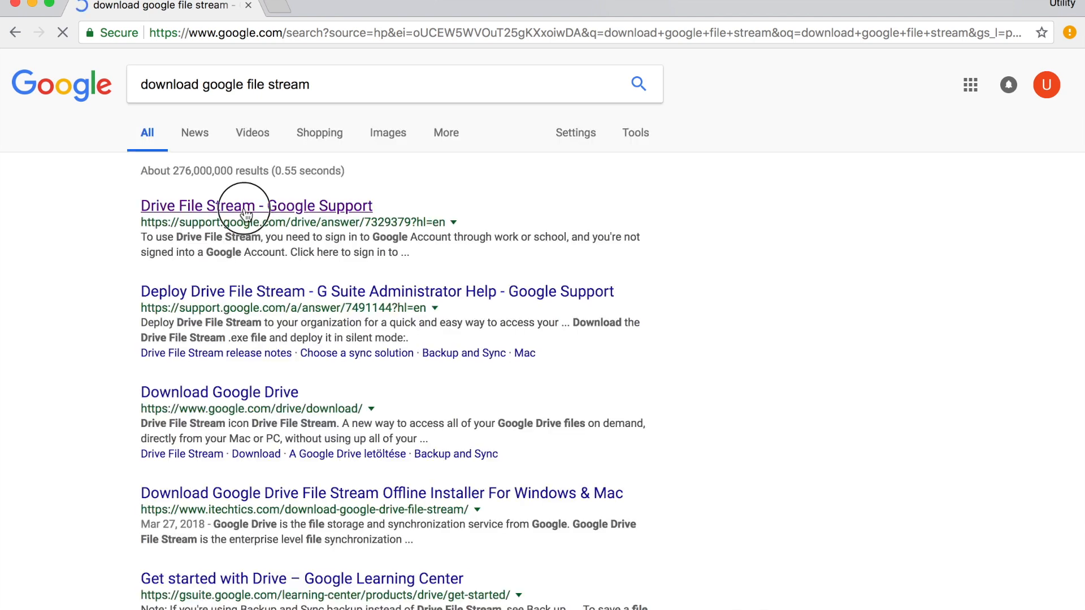
click(255, 206)
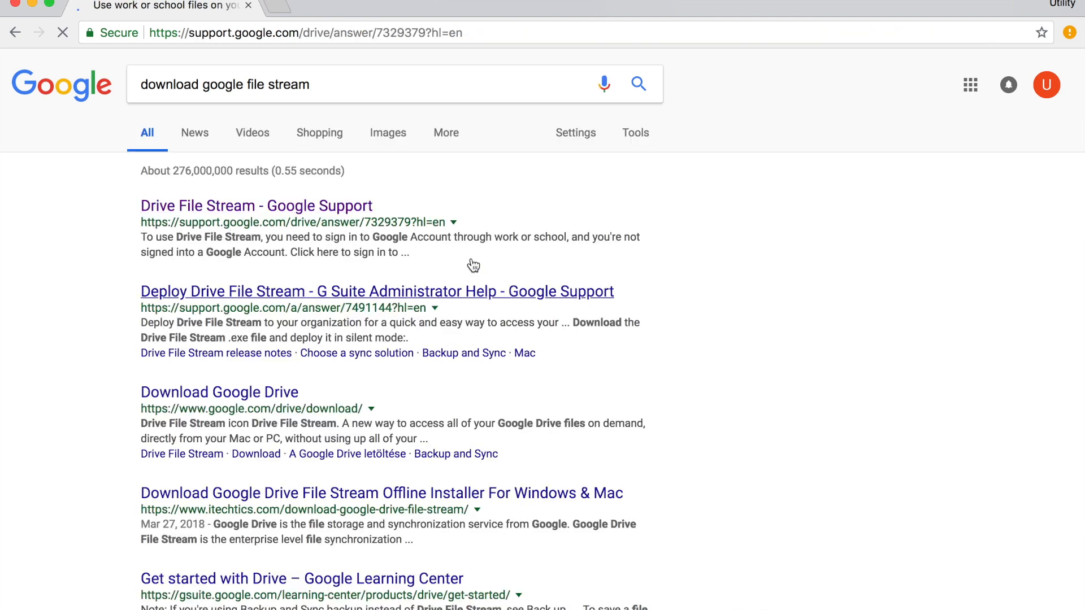
click(255, 206)
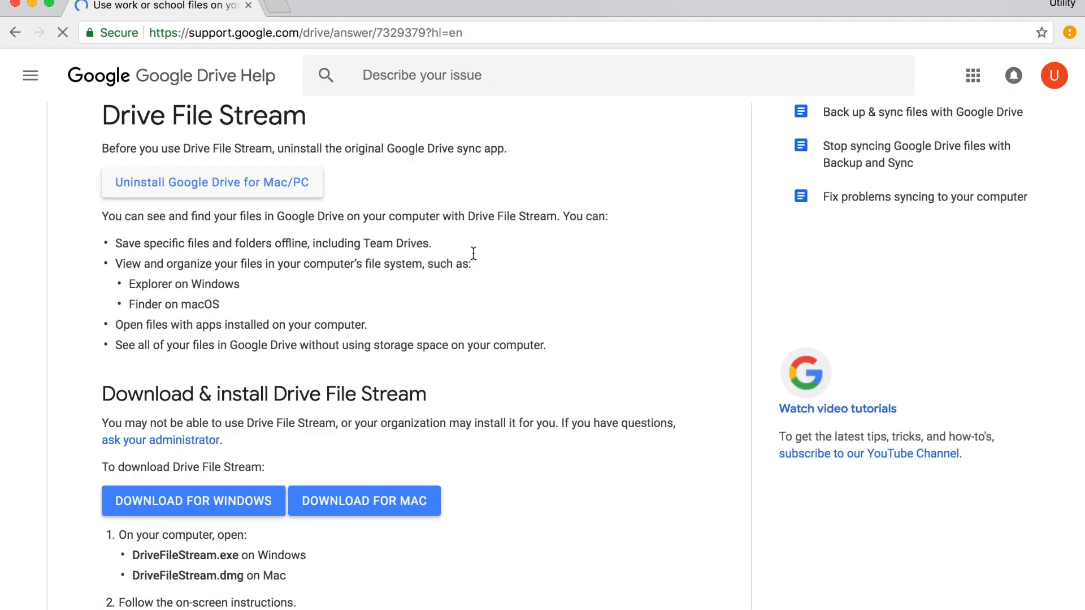
scroll(down, 3)
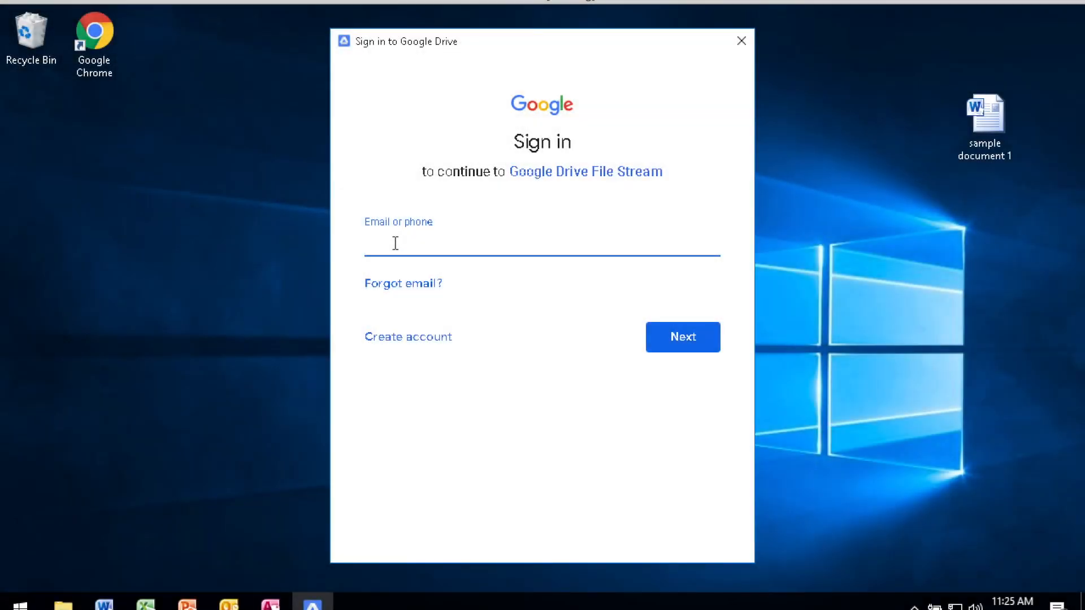
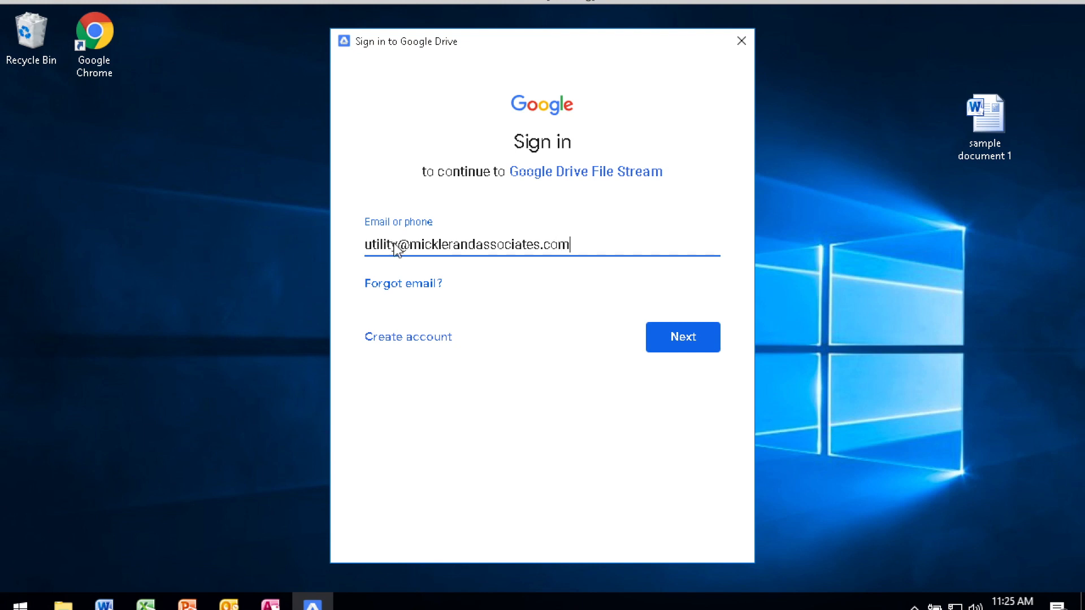
Enter the work account email and password to finish signing in to Drive File Stream
click(682, 337)
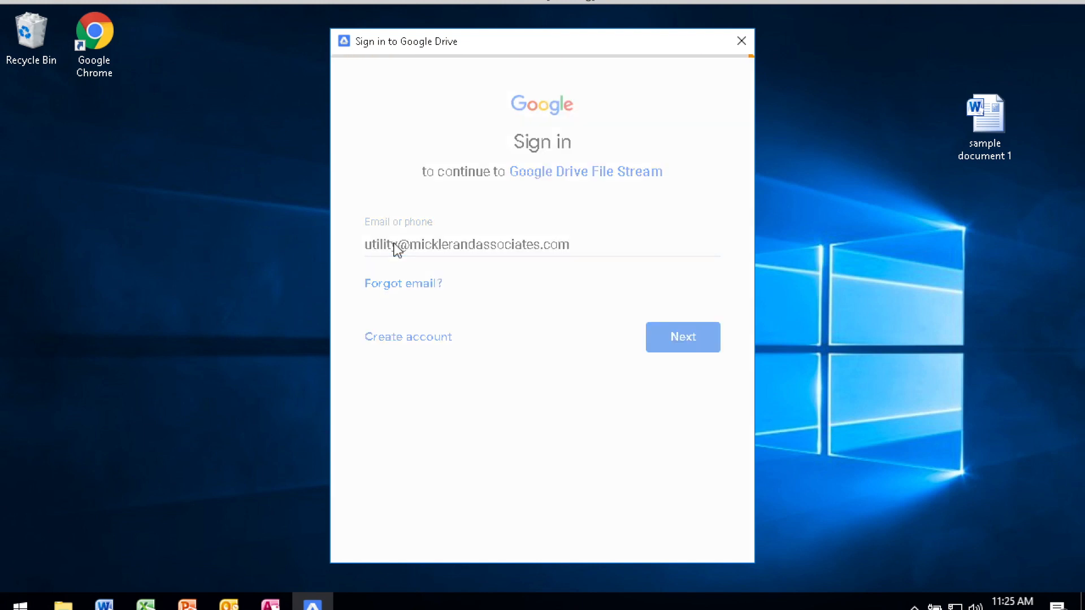
click(682, 337)
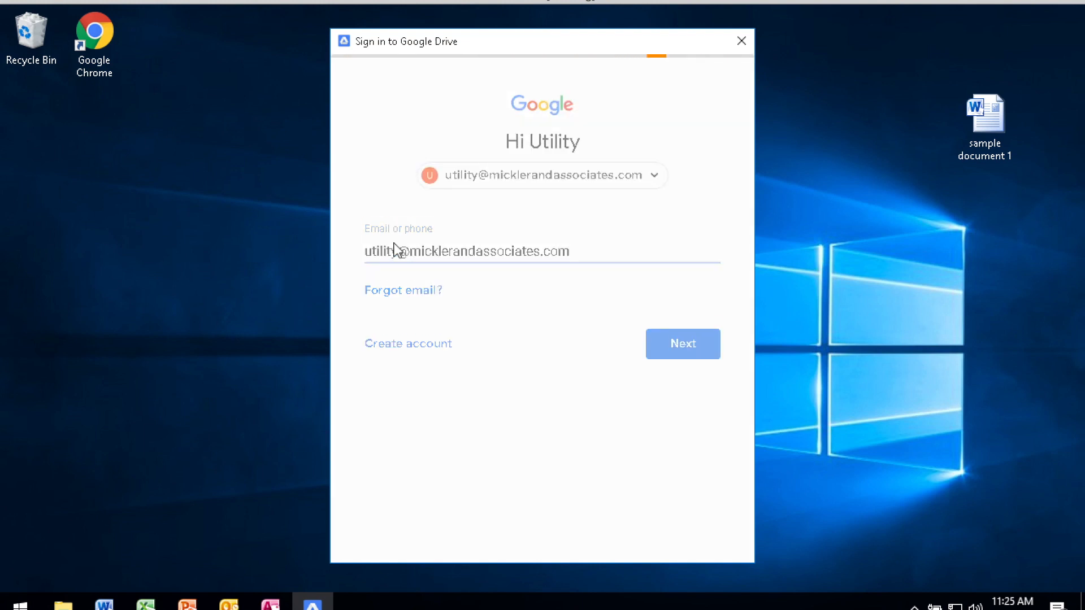
click(683, 344)
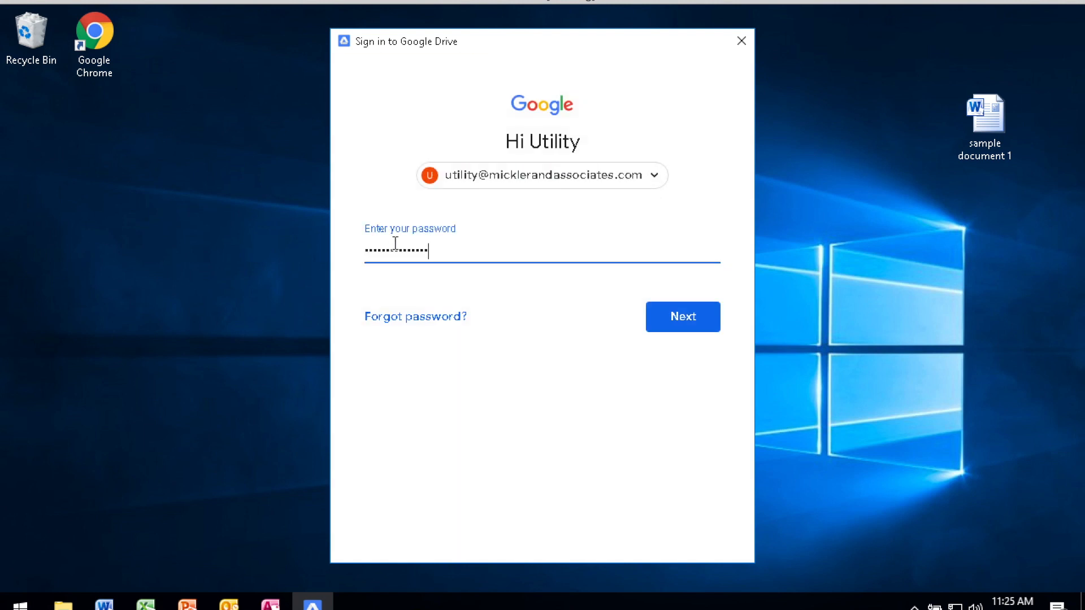
click(682, 317)
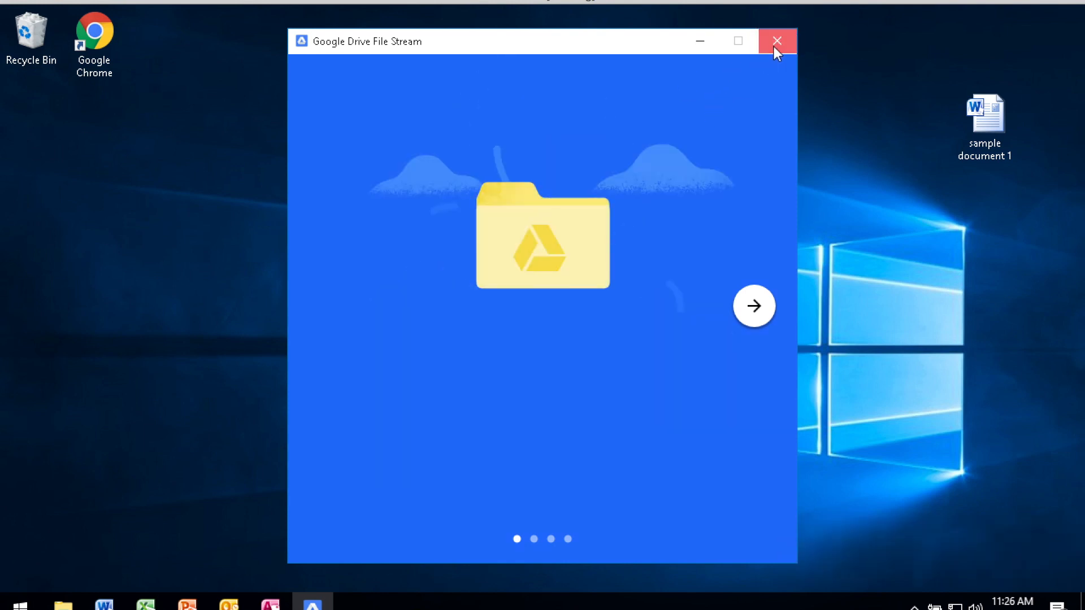
Dismiss the welcome screens, open the G: drive and peek into My Drive before returning
click(777, 40)
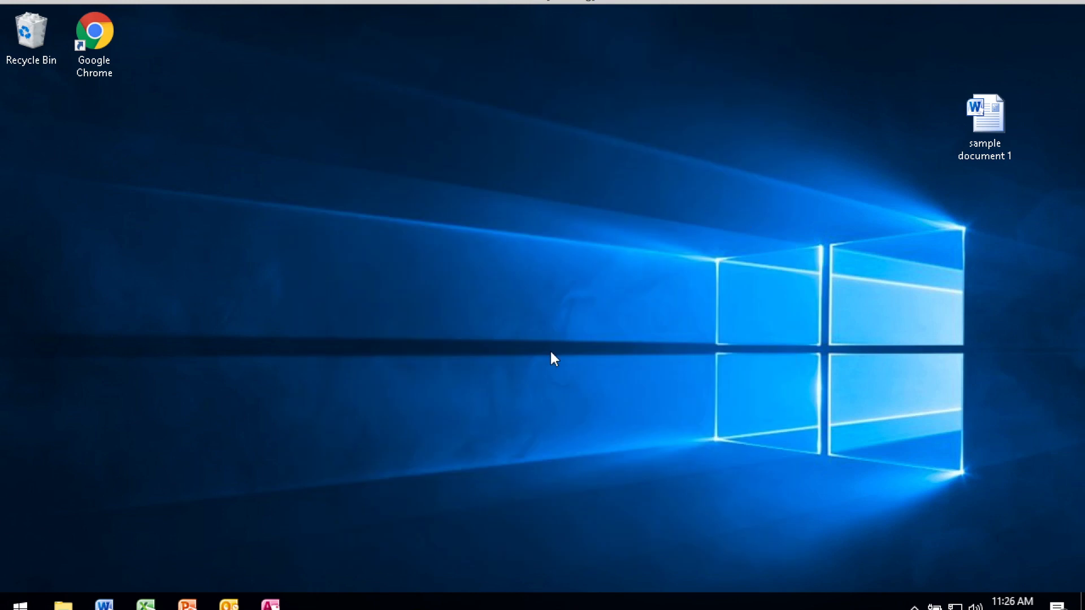
click(63, 604)
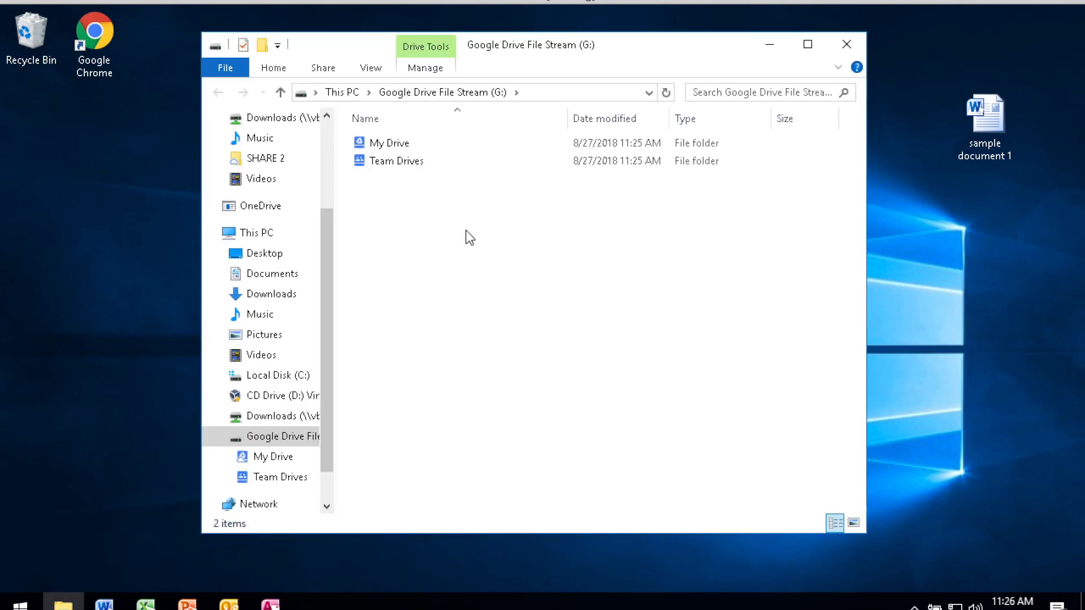
click(390, 144)
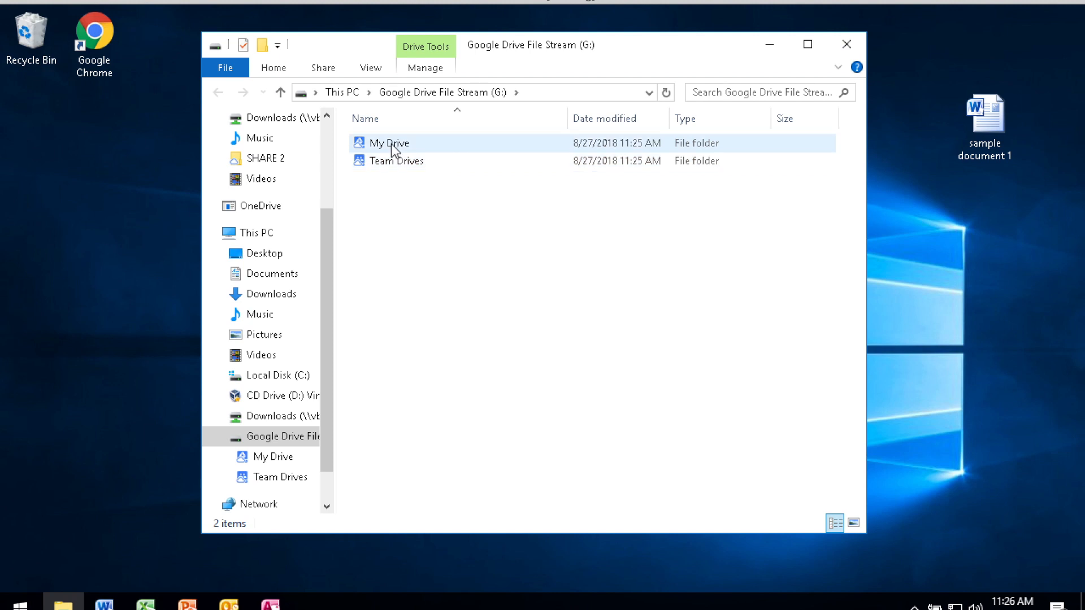
click(397, 161)
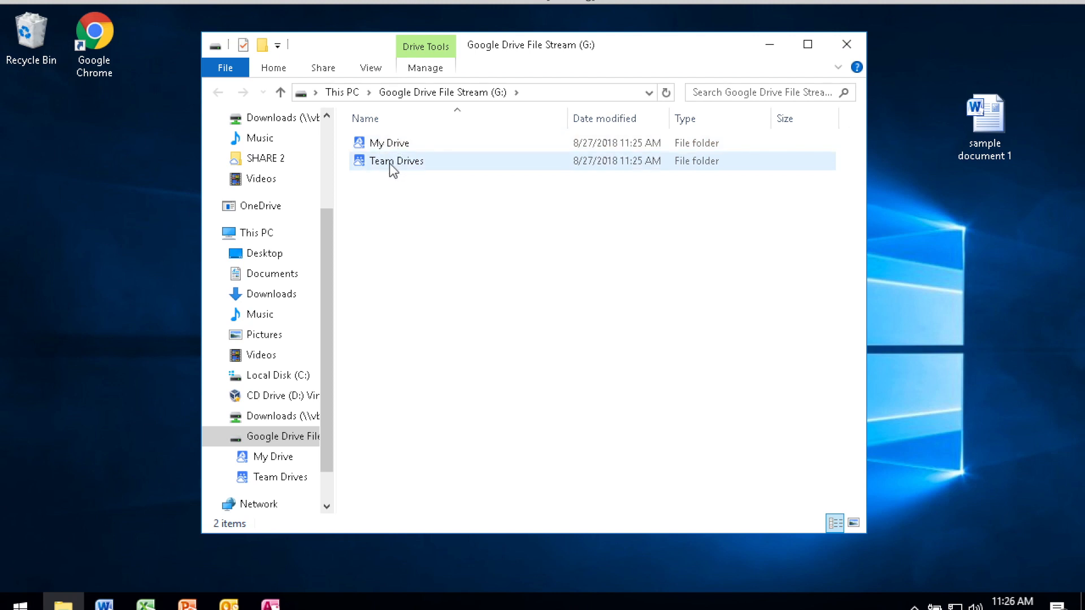
click(388, 143)
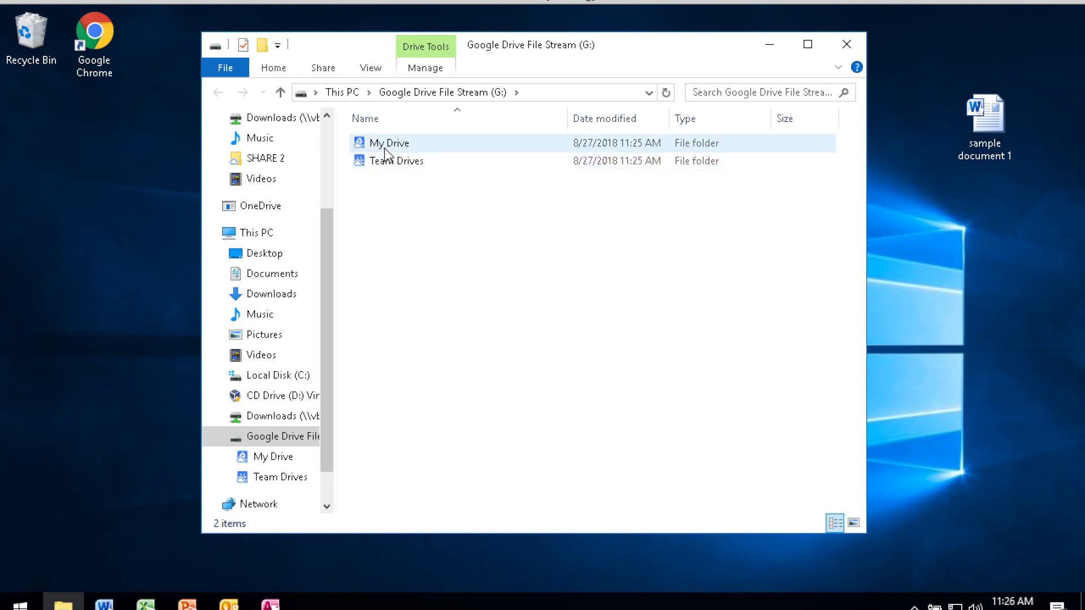
double_click(390, 143)
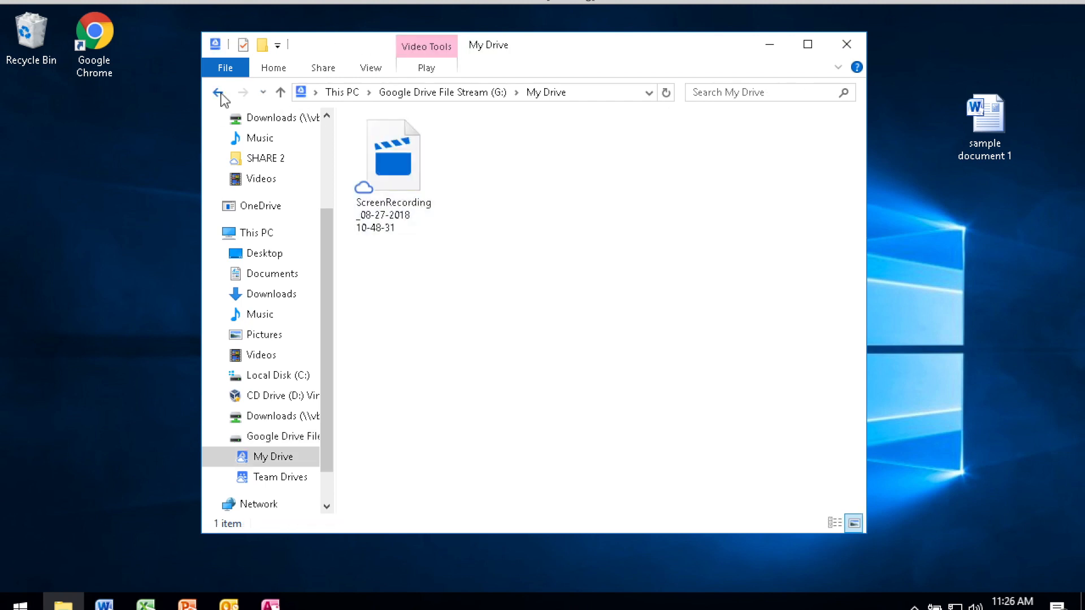
click(217, 92)
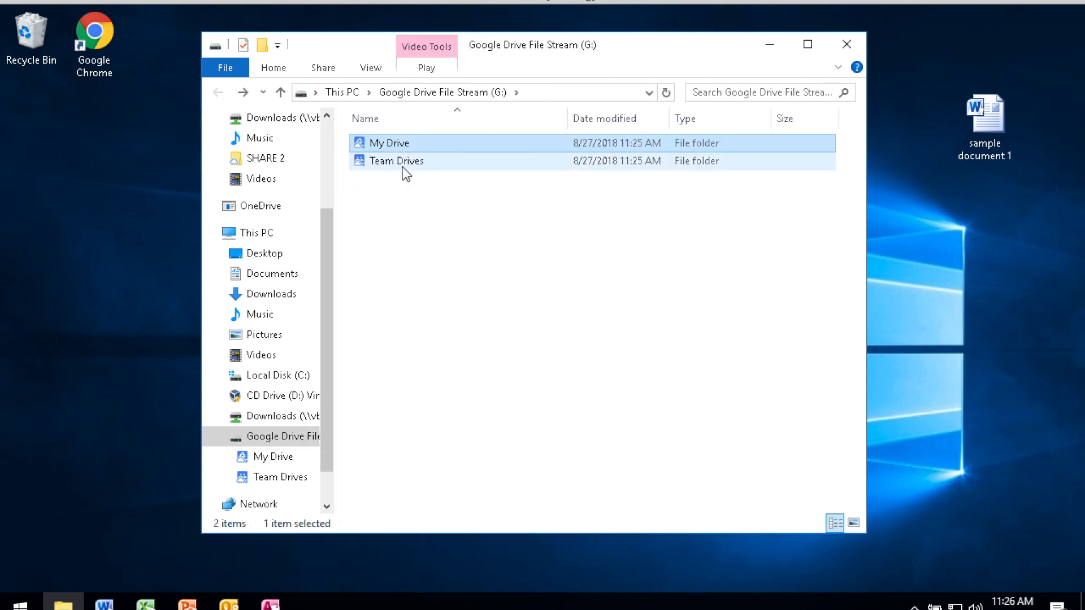
Open Team Drives and then the SHARE 2 team drive
double_click(397, 161)
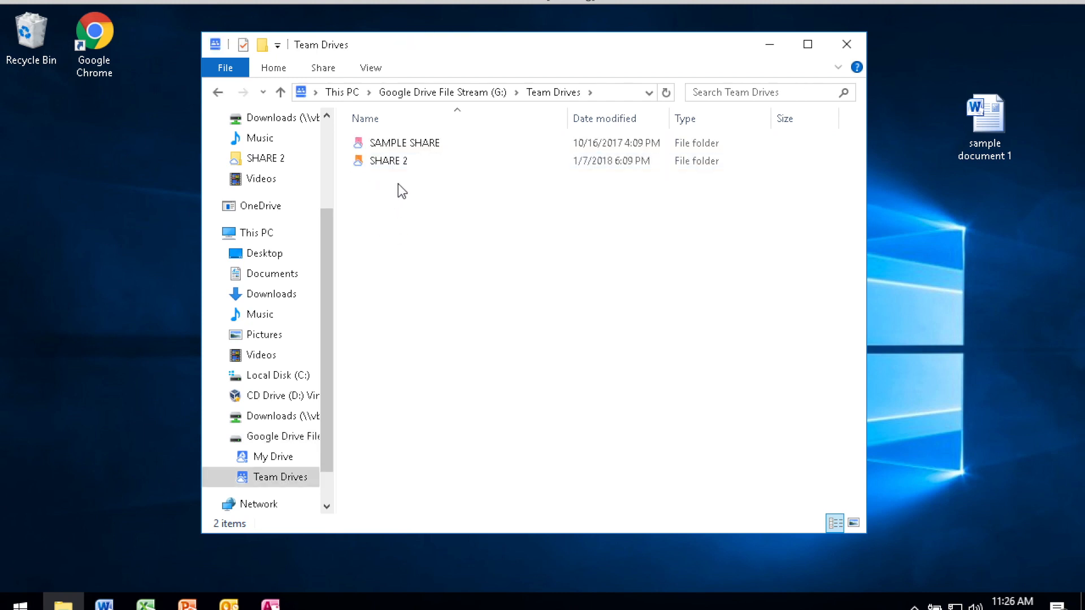
click(388, 160)
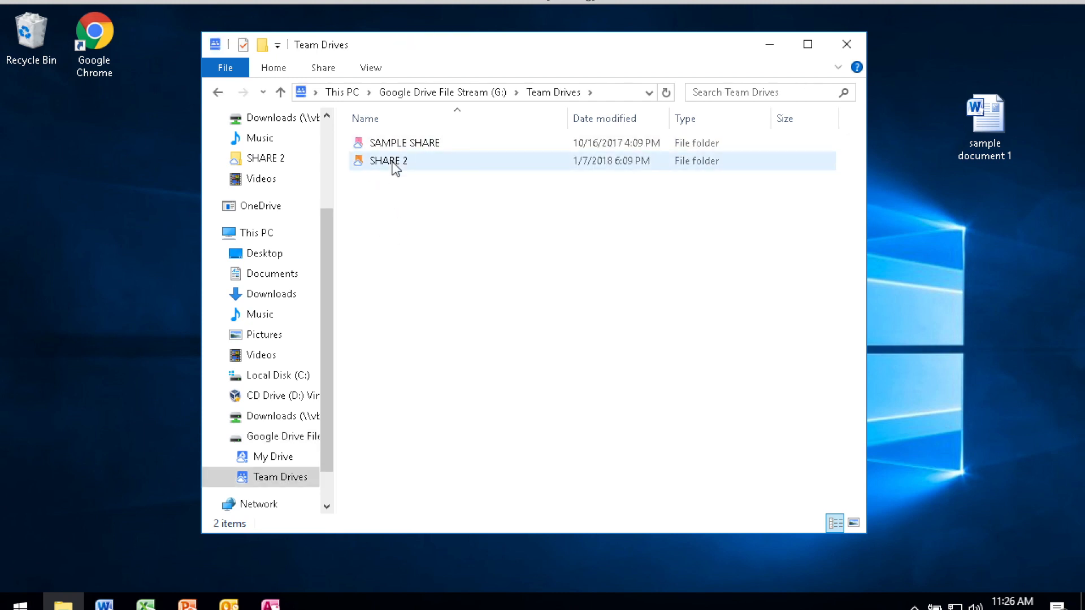
double_click(388, 160)
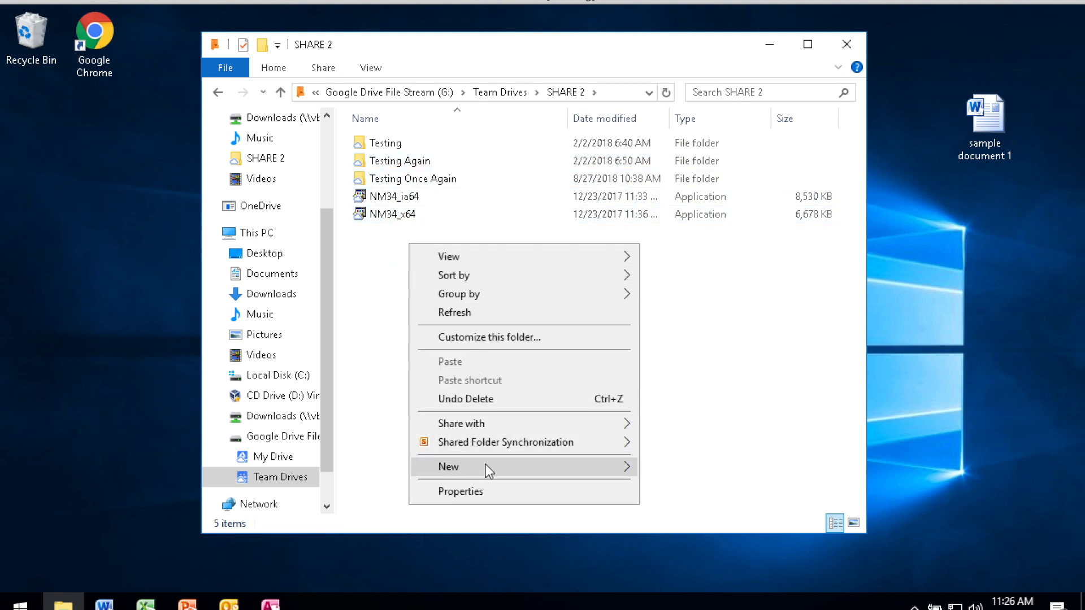
Create a new folder named Hello in SHARE 2 and open it
click(449, 466)
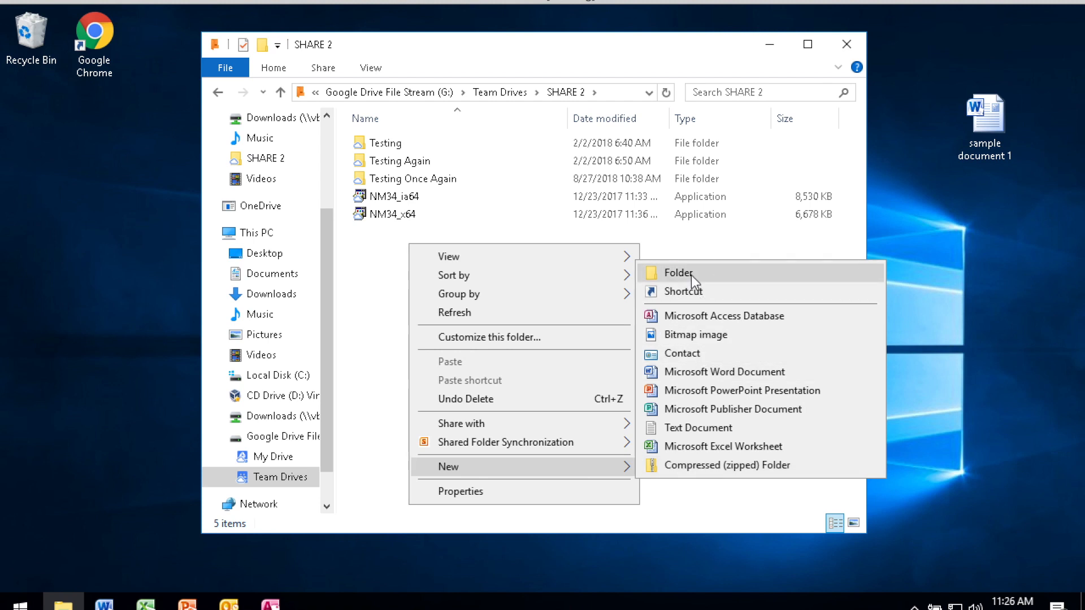
click(679, 273)
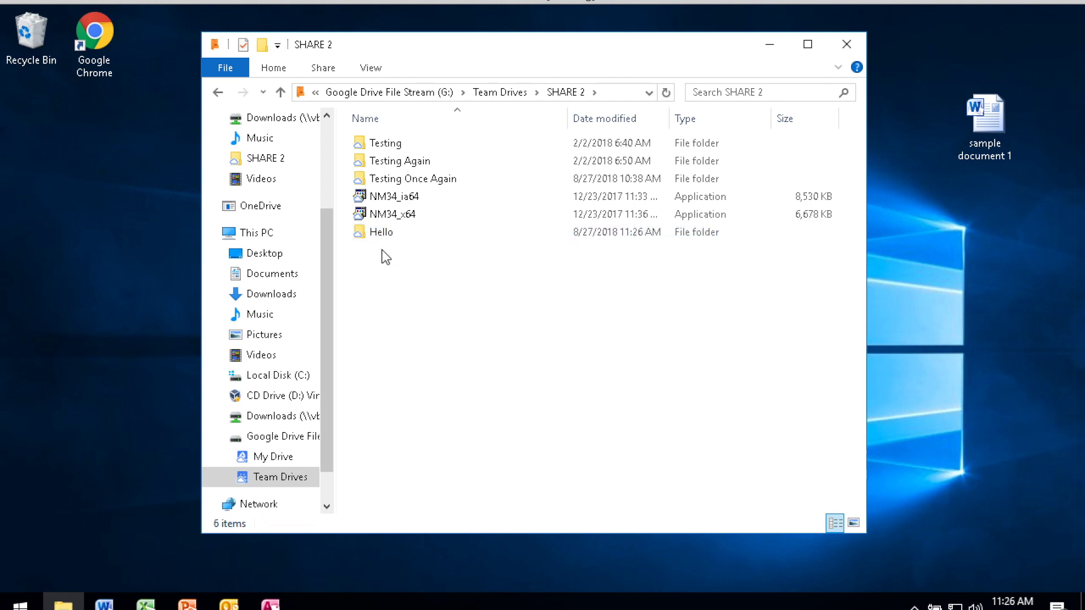
double_click(381, 232)
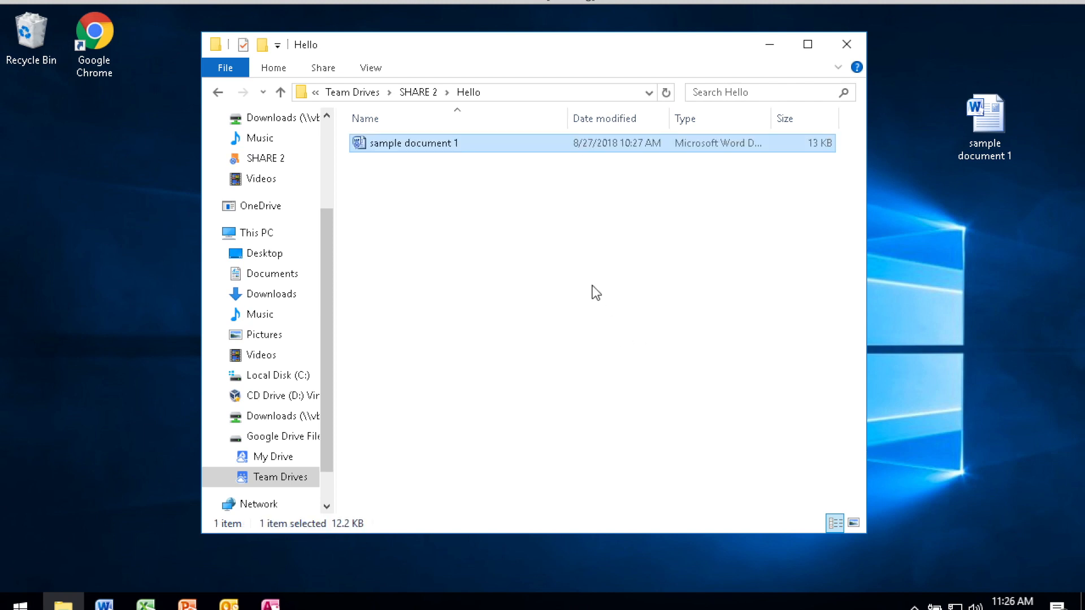
mouse_move(365, 166)
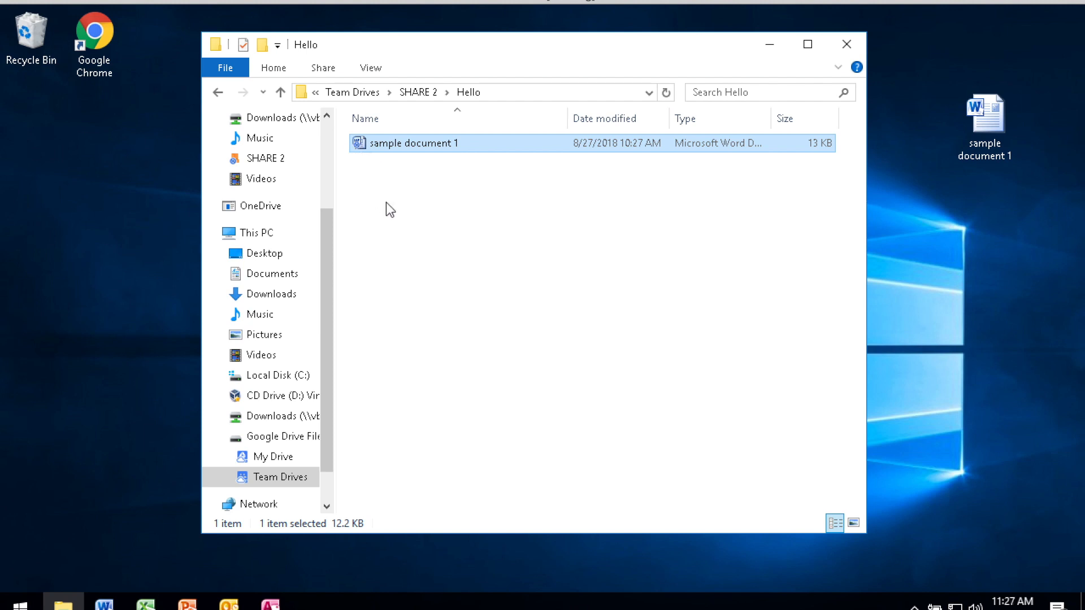
mouse_move(381, 190)
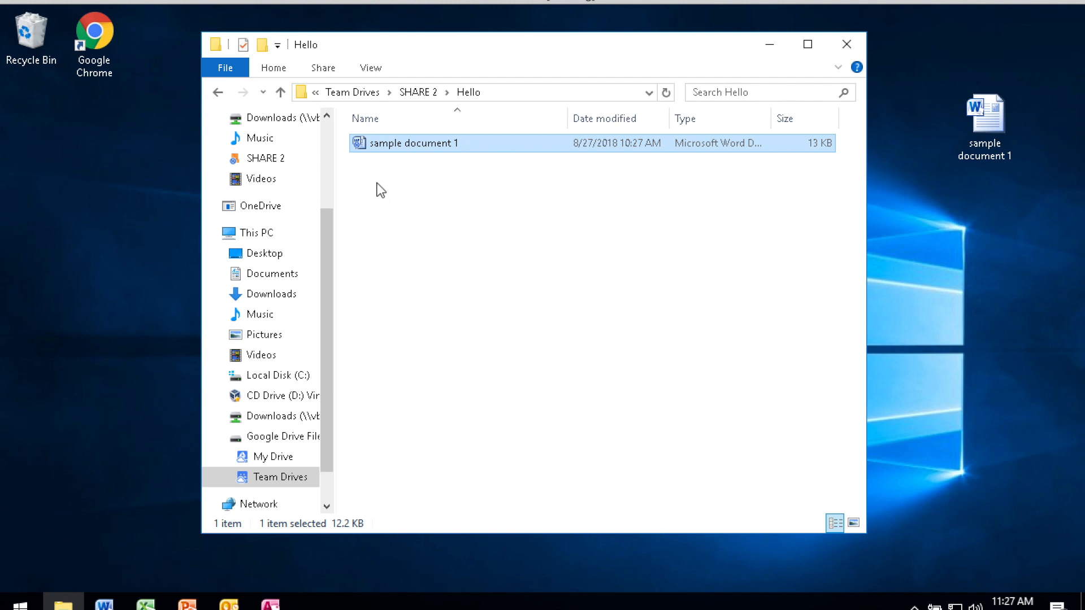
mouse_move(365, 160)
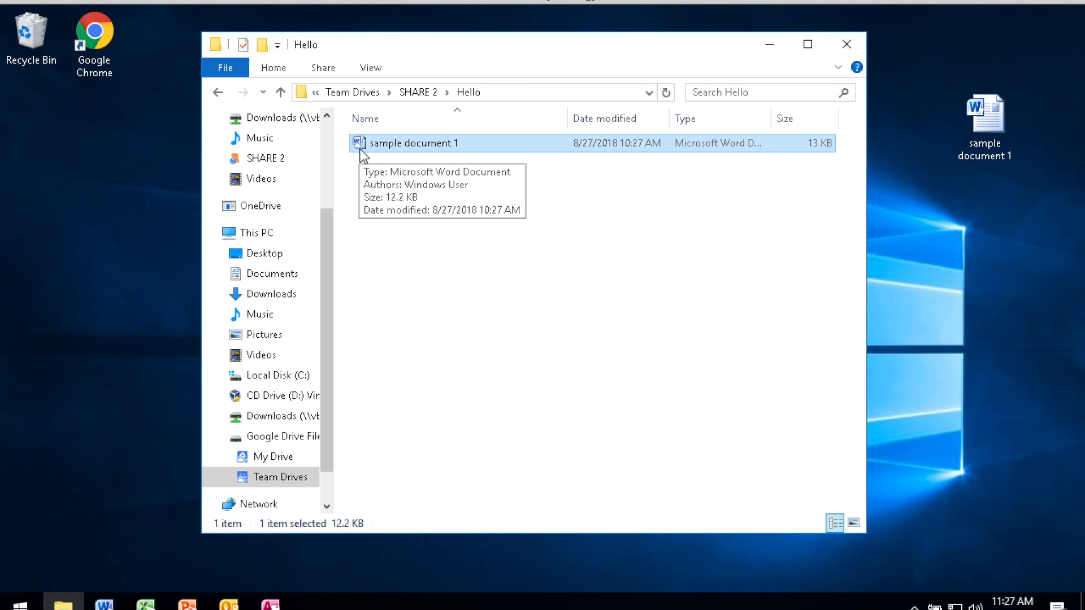
mouse_move(375, 195)
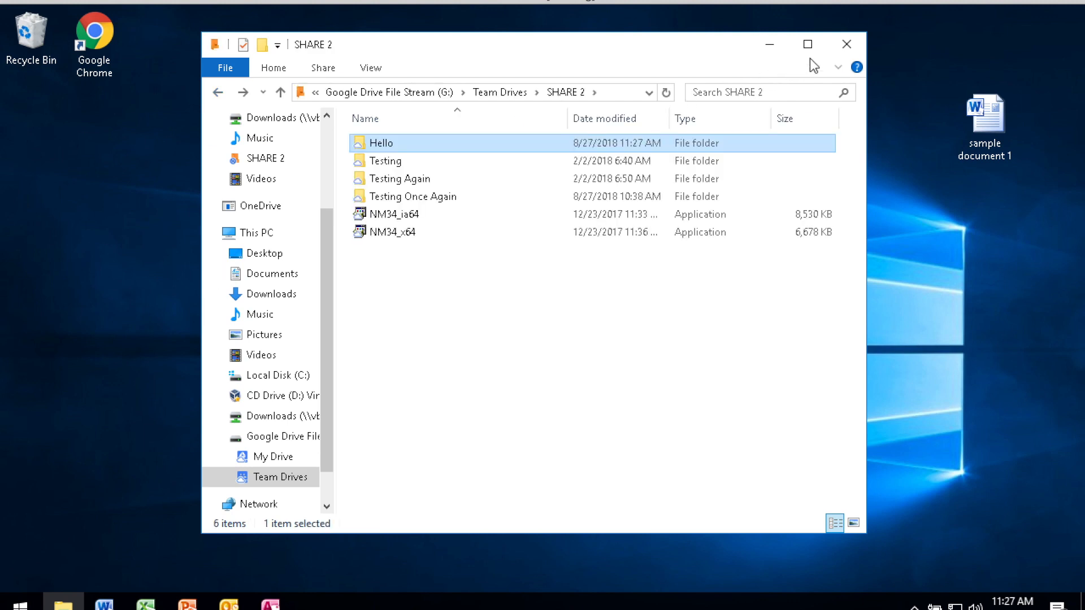
Close the SHARE 2 File Explorer window
click(845, 44)
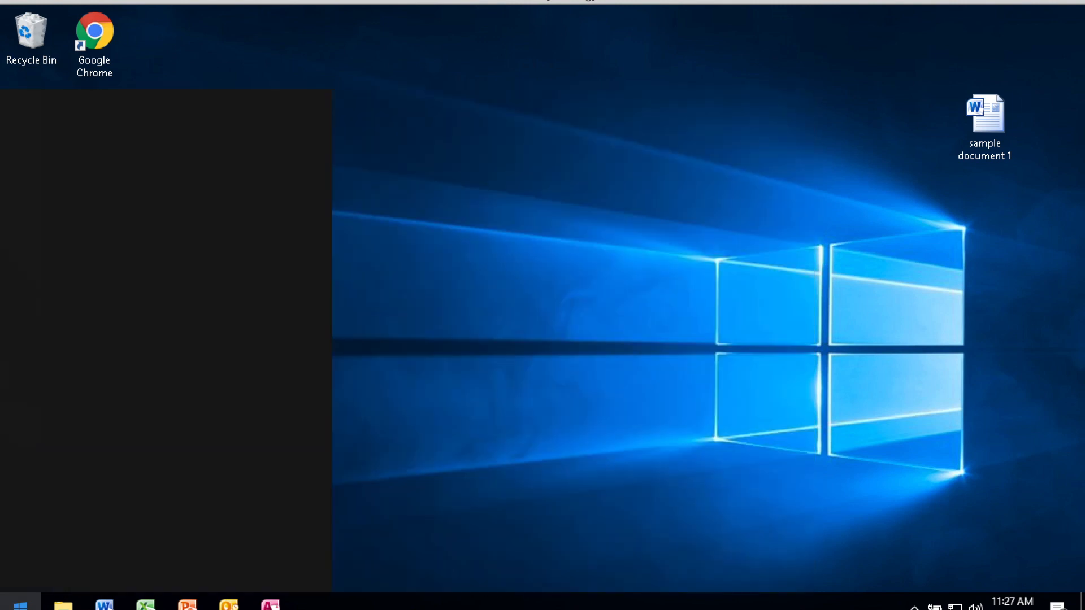
Open This PC, create a desktop shortcut to Google Drive File Stream (G:), and close the window
text(t)
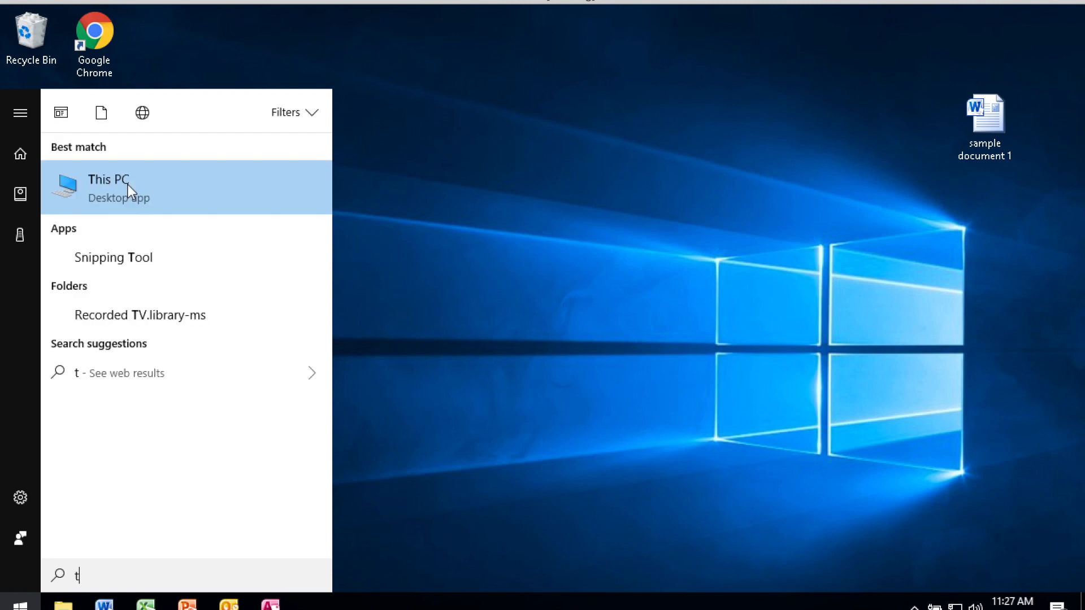
text(his pc)
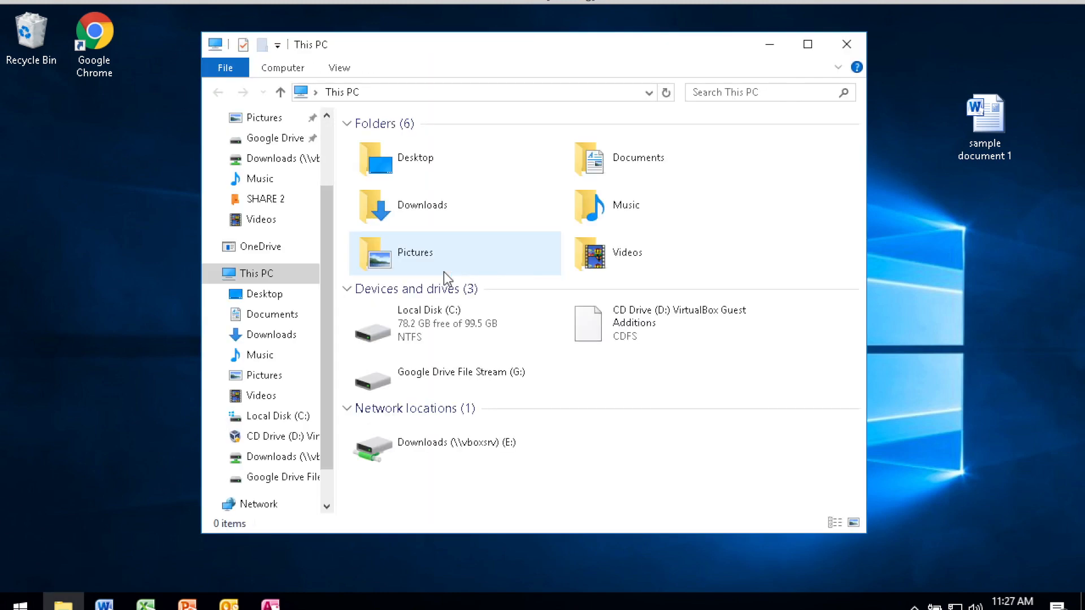
click(454, 372)
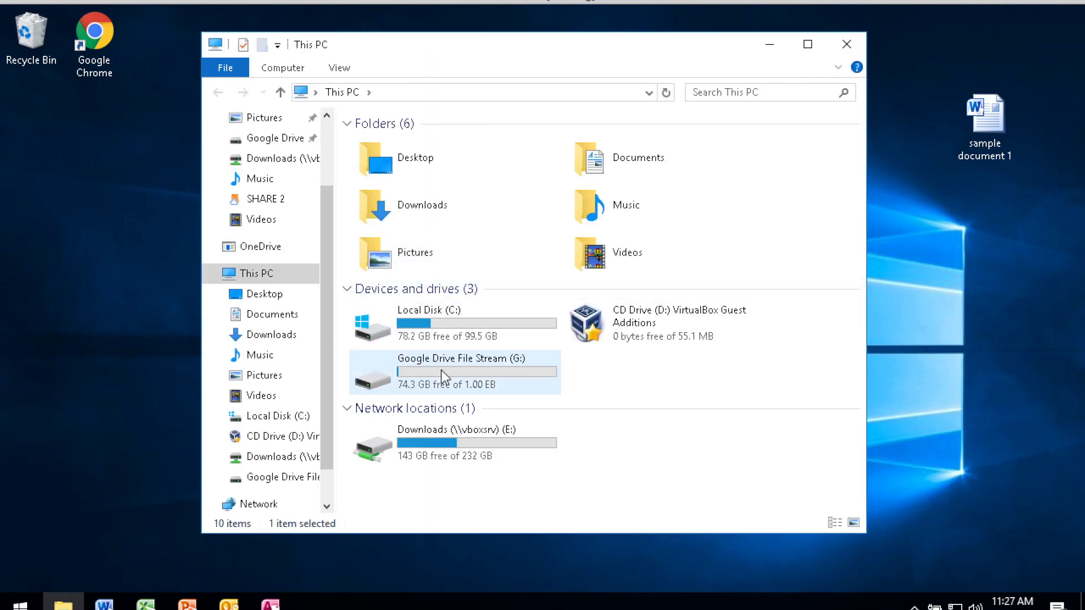
right_click(450, 374)
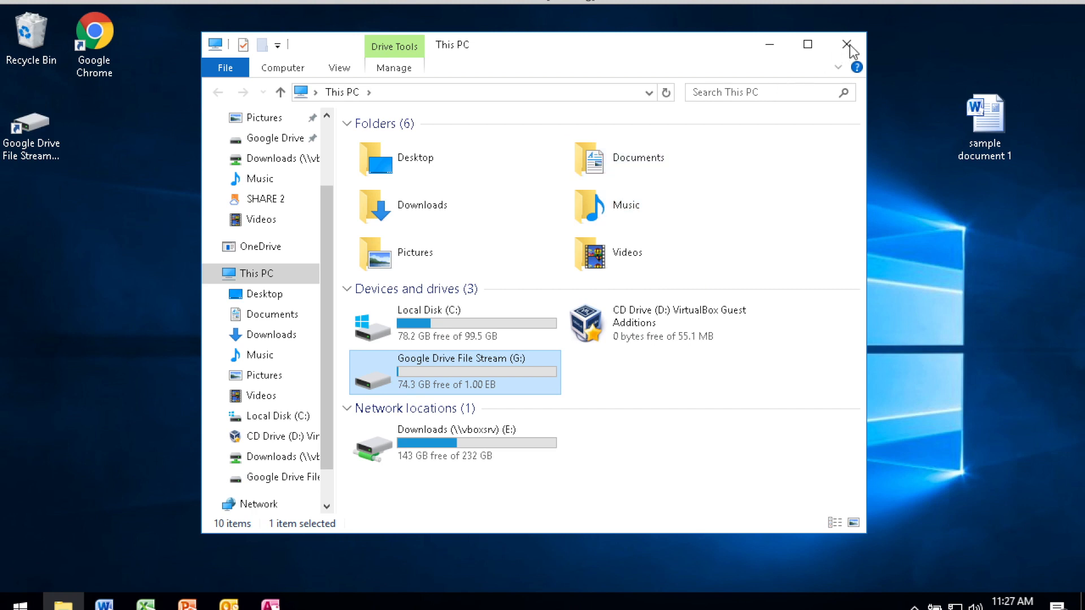
click(850, 44)
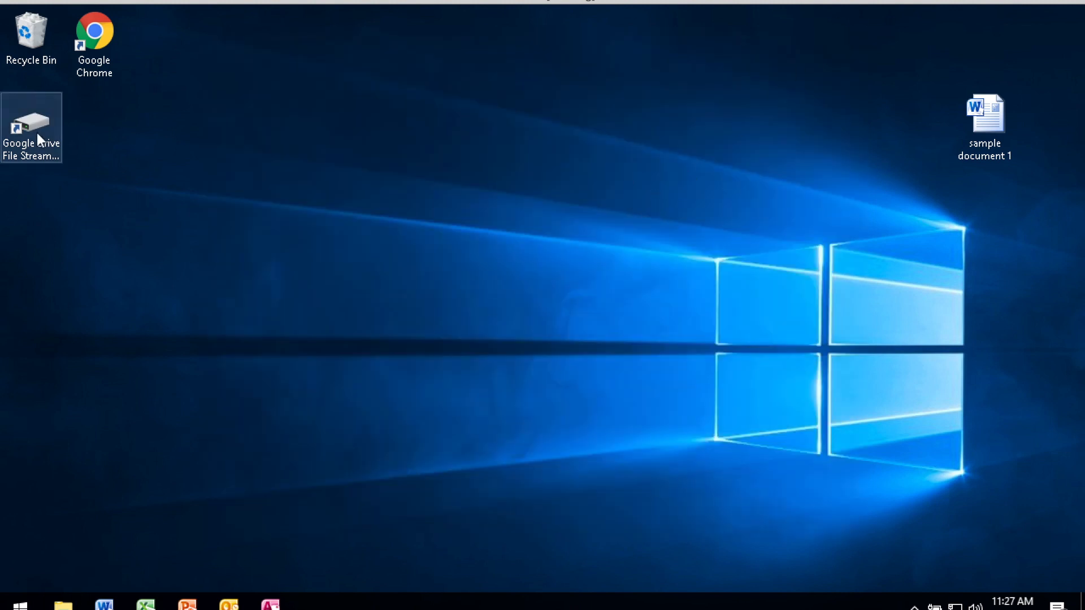
Launch the Google Drive File Stream desktop shortcut
double_click(32, 127)
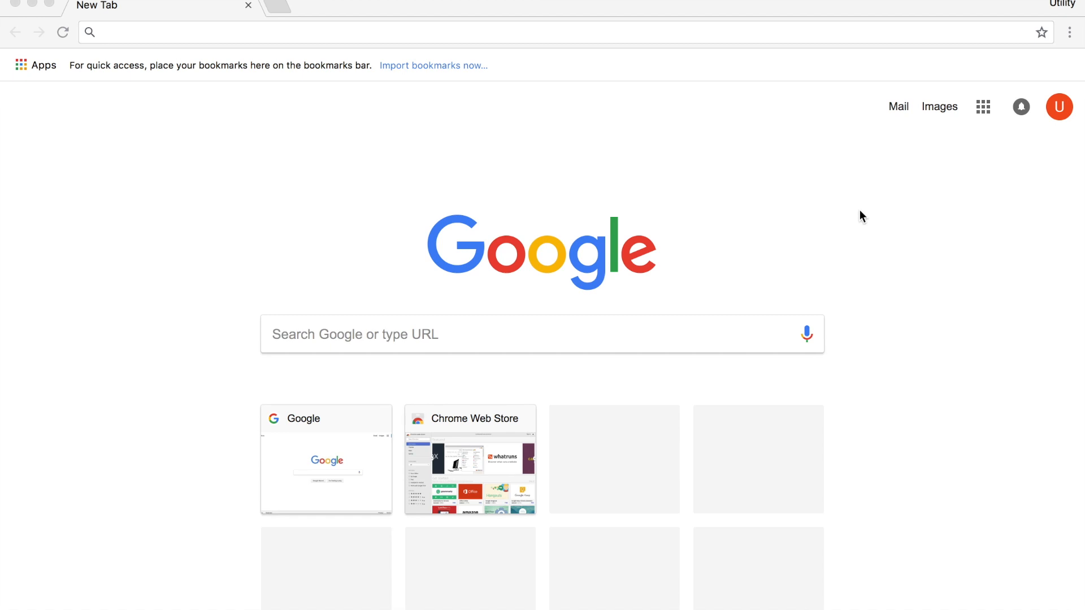
mouse_move(989, 113)
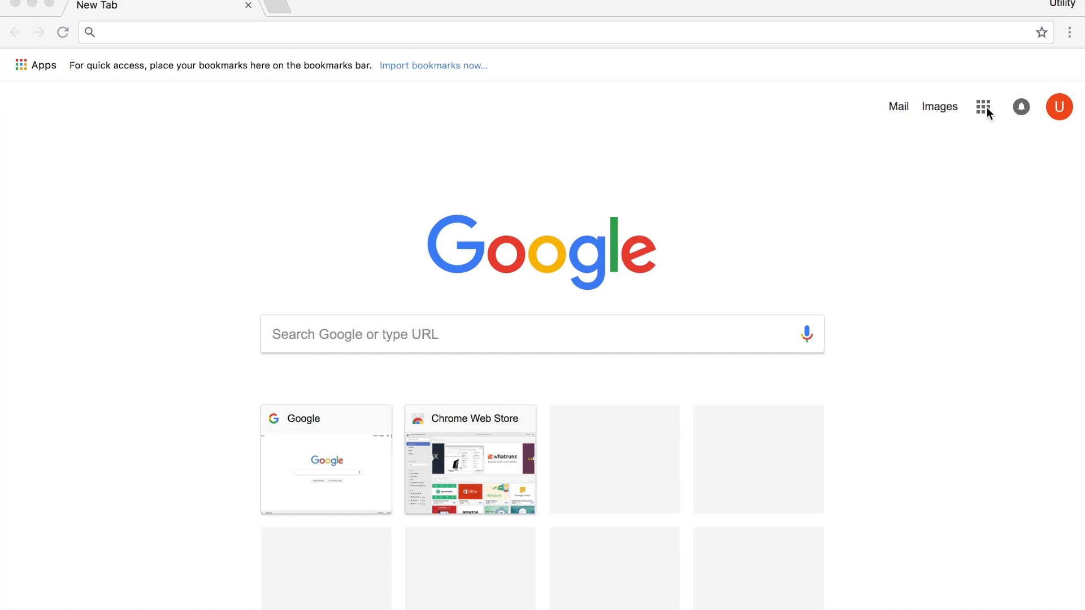
Go to Google Drive on the web via the Google apps grid
click(982, 106)
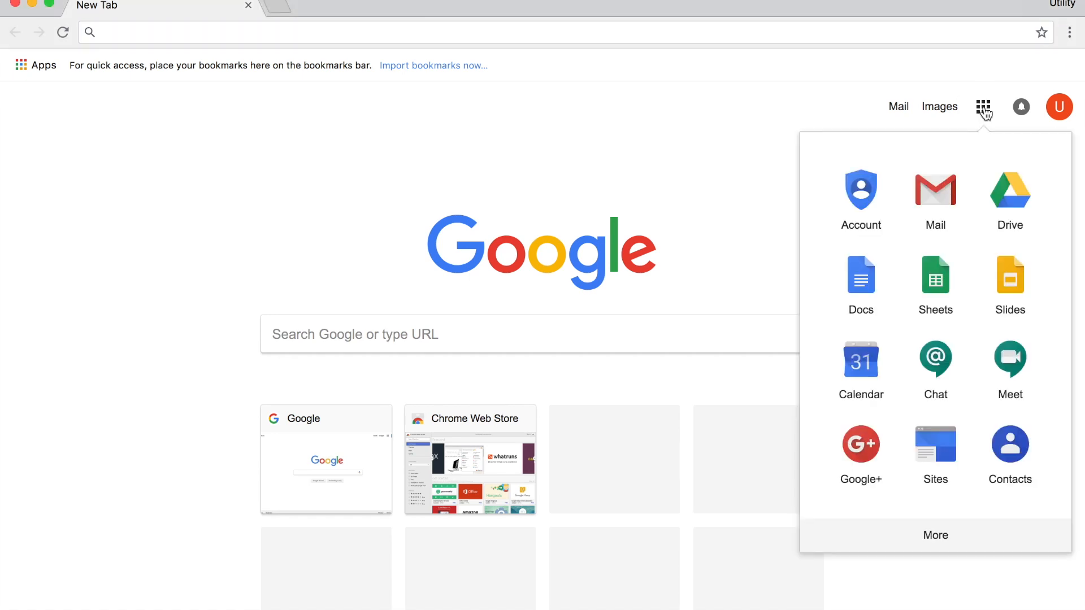
click(1009, 192)
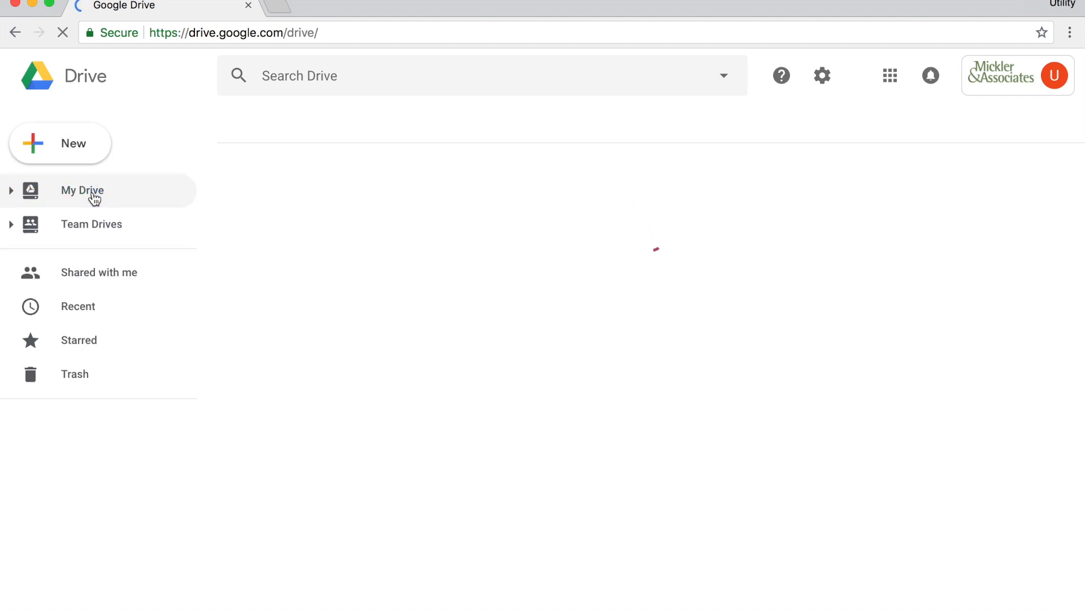
Navigate My Drive > Team Drives > SHARE 2 > Testing Once Again and select sample document 1.docx for its activity
click(82, 190)
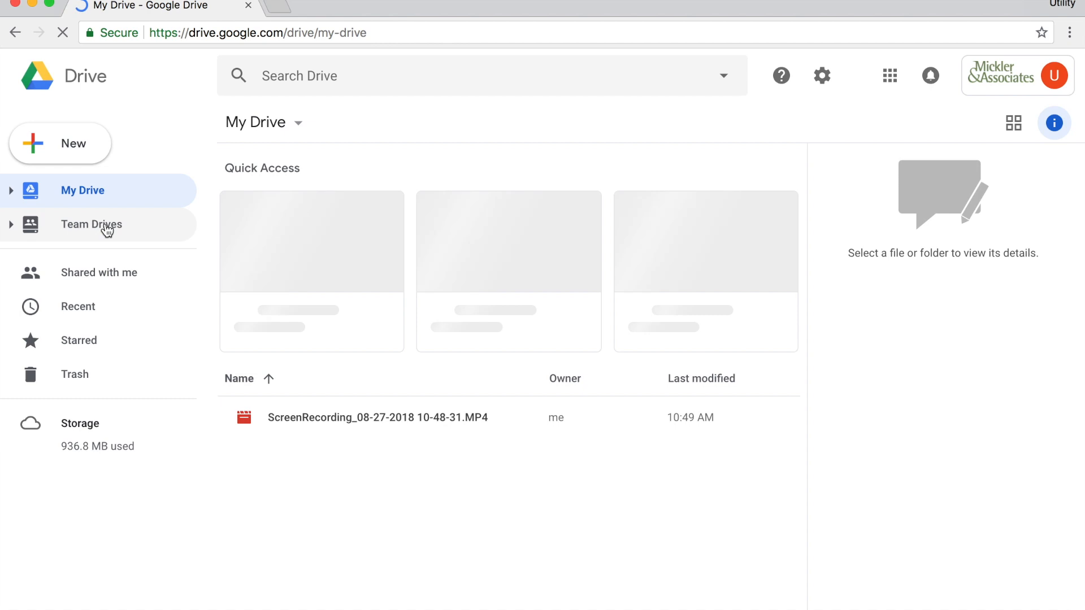
click(92, 224)
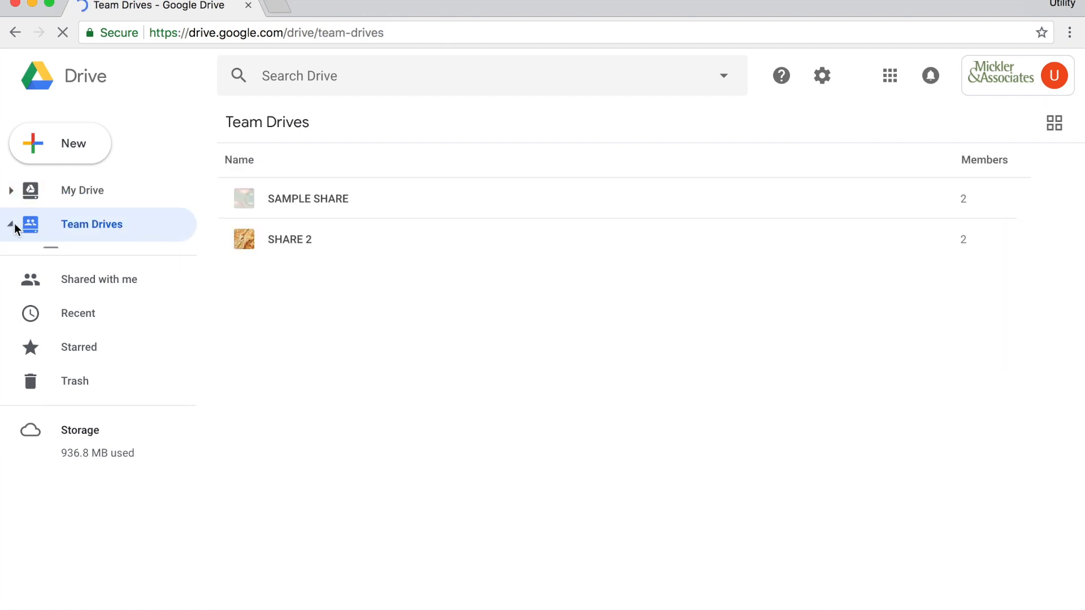
click(11, 224)
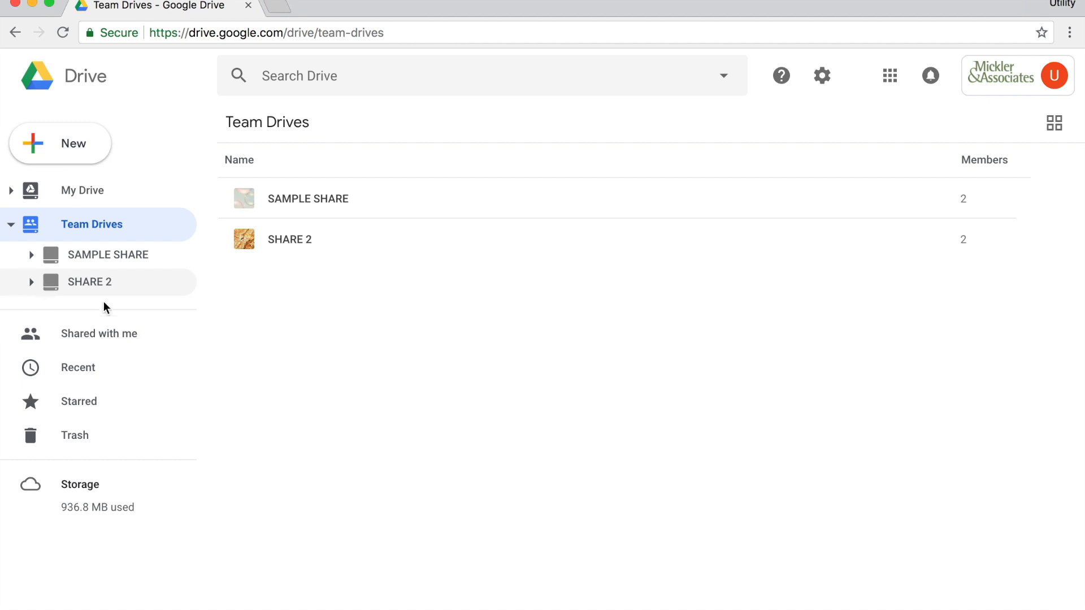
click(31, 281)
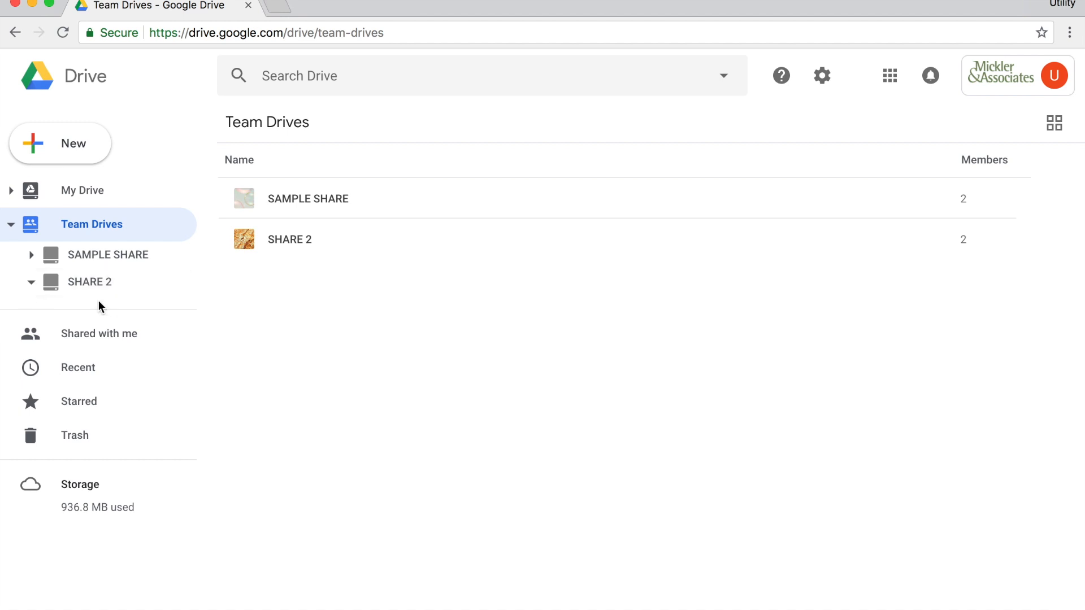
click(32, 282)
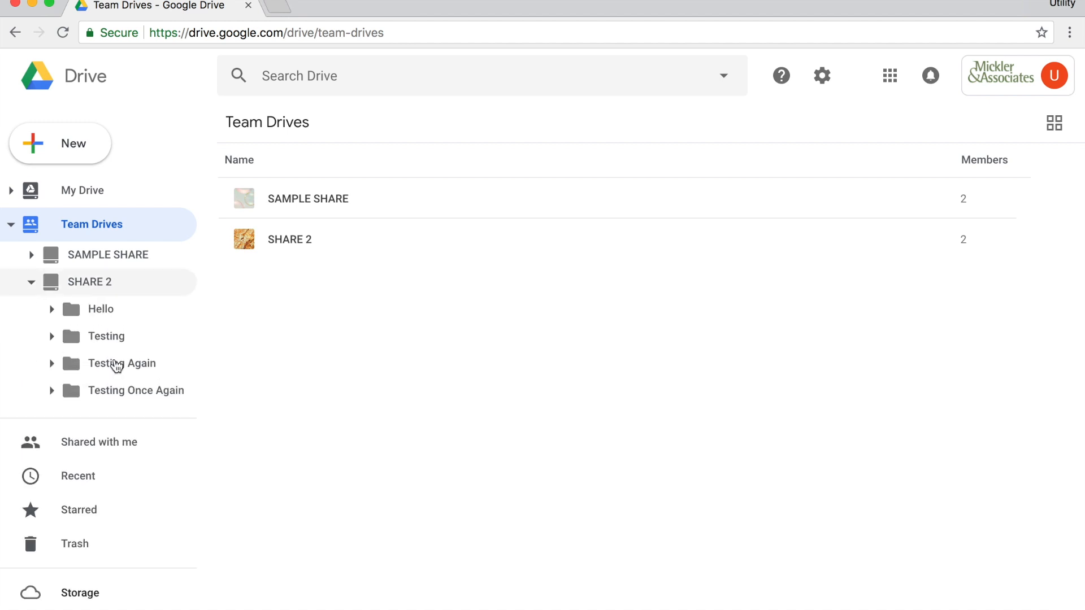
click(136, 390)
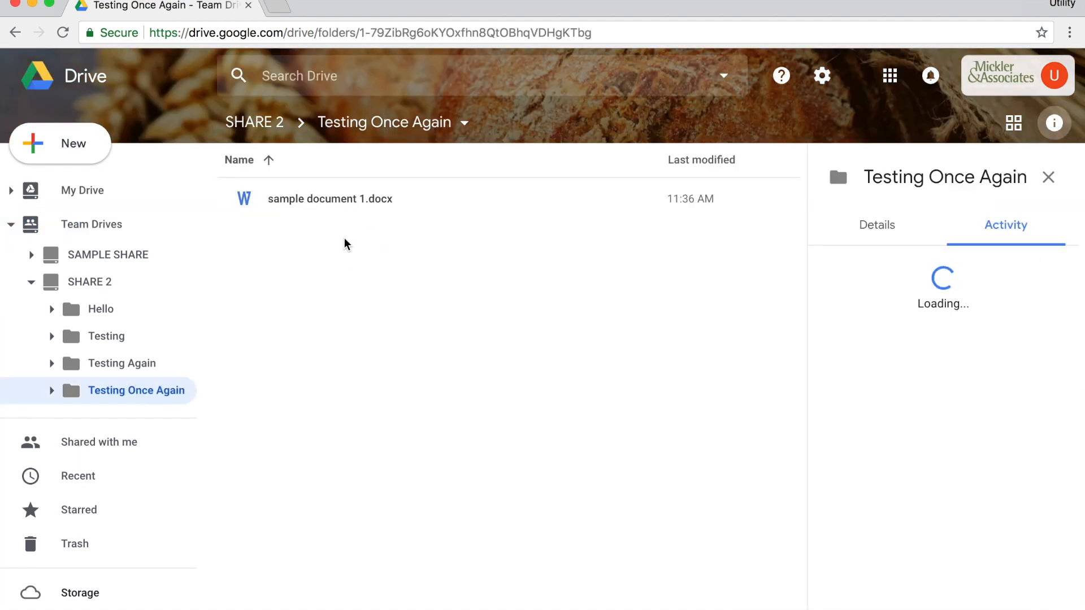
click(331, 199)
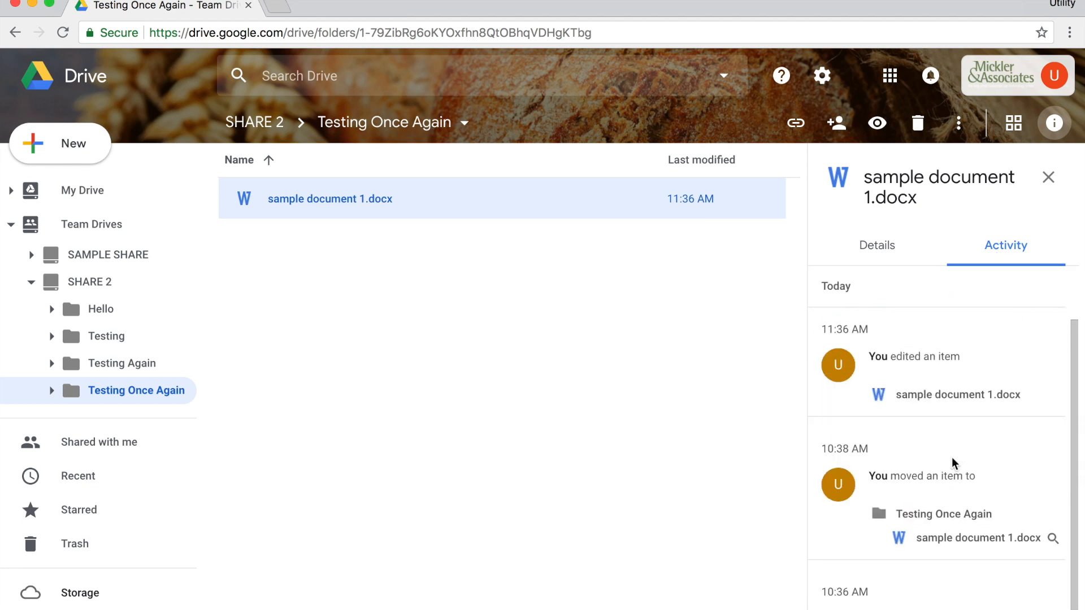
mouse_move(336, 262)
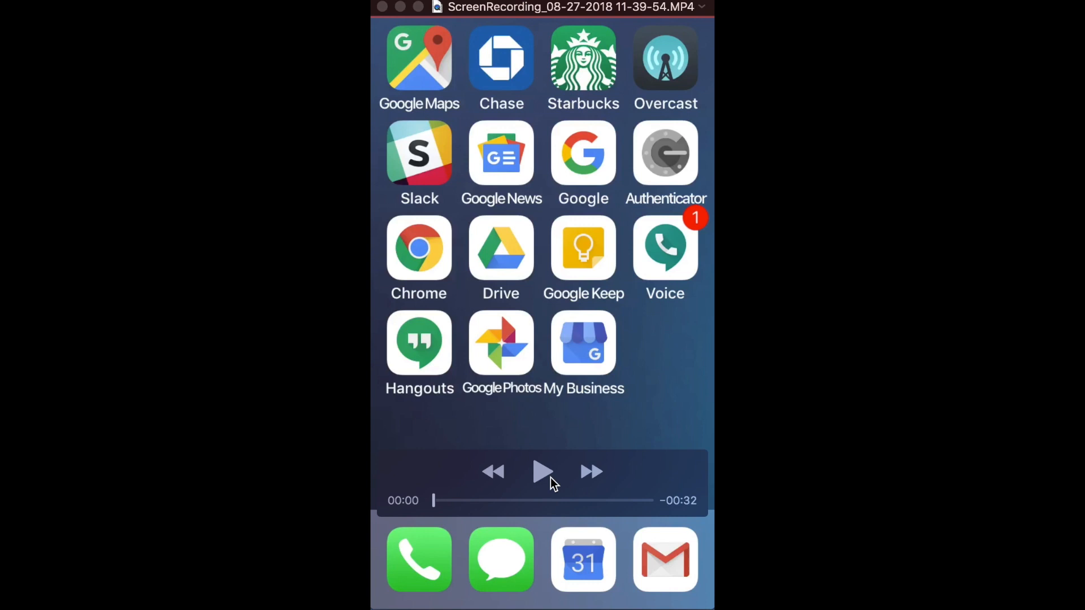
mouse_move(547, 477)
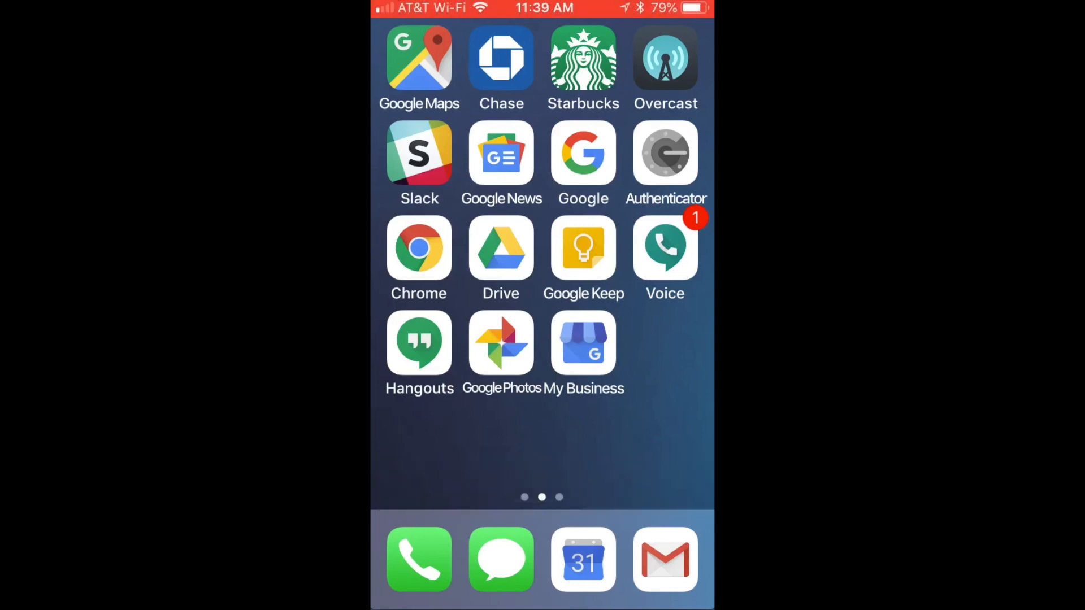
In the iOS Drive app, browse SHARE 2's folders and files, return to Team Drives and show the navigation menu
click(501, 248)
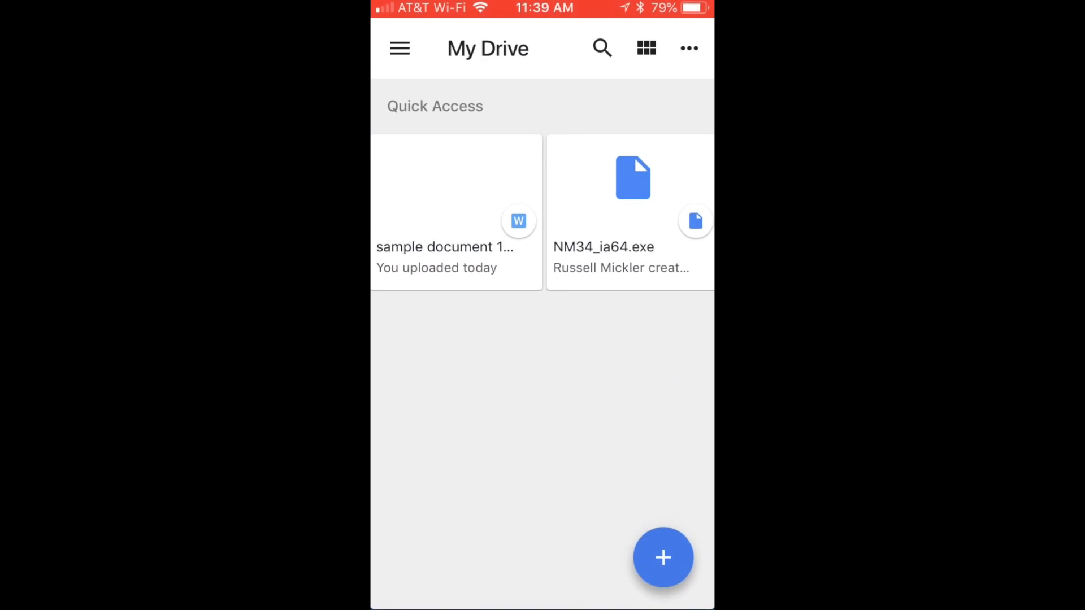
click(399, 49)
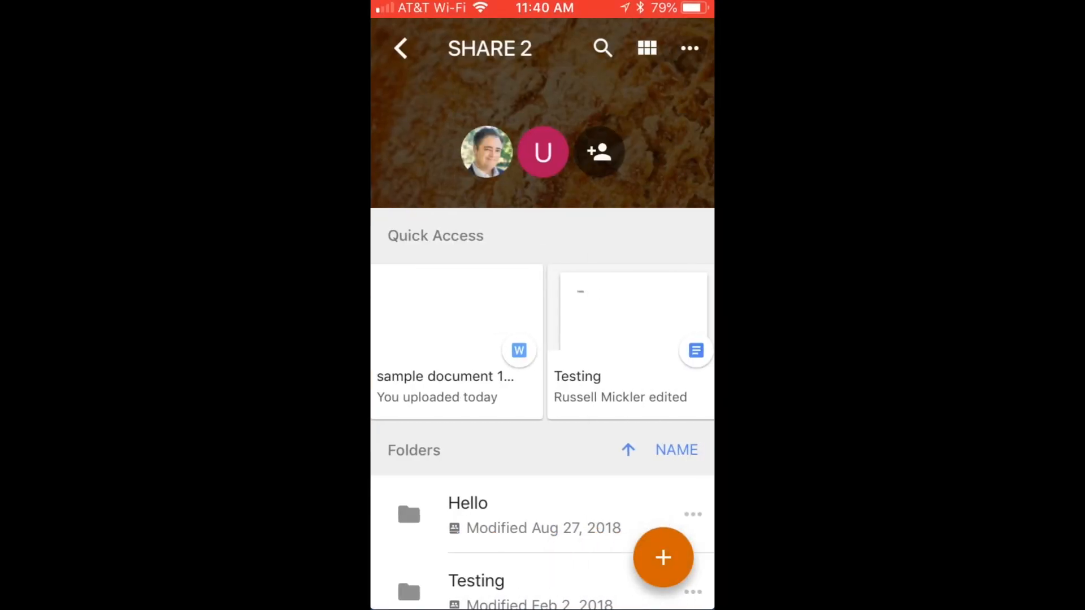
scroll(down, 3)
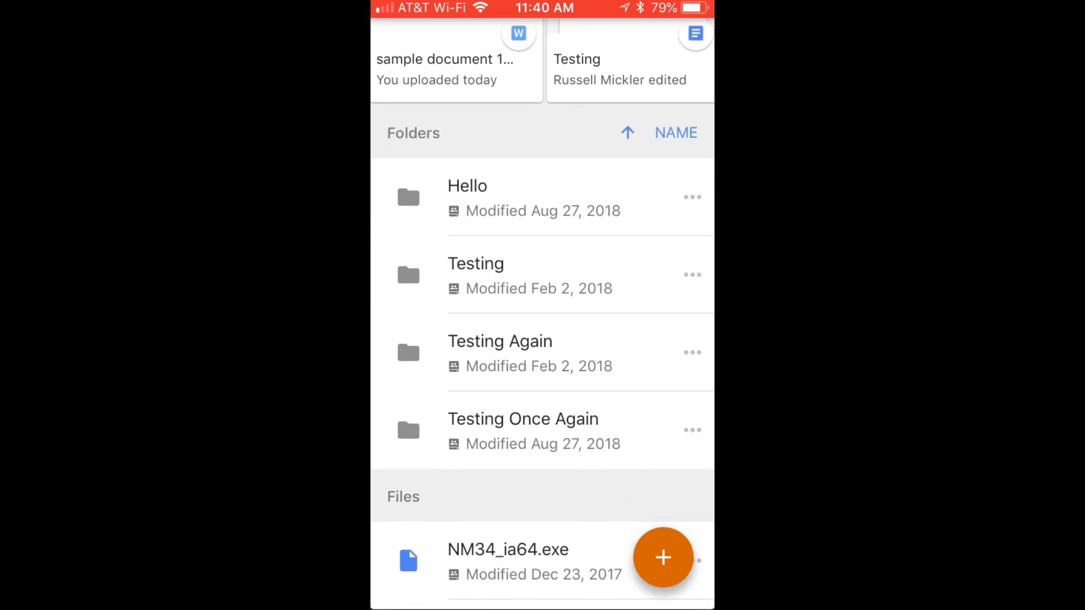
click(523, 419)
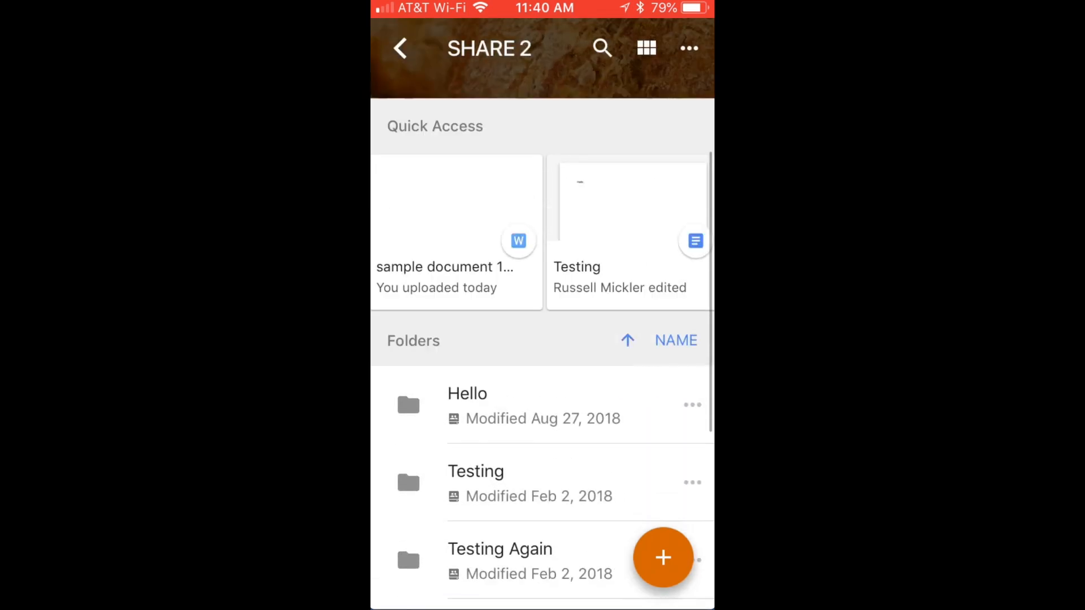
click(399, 48)
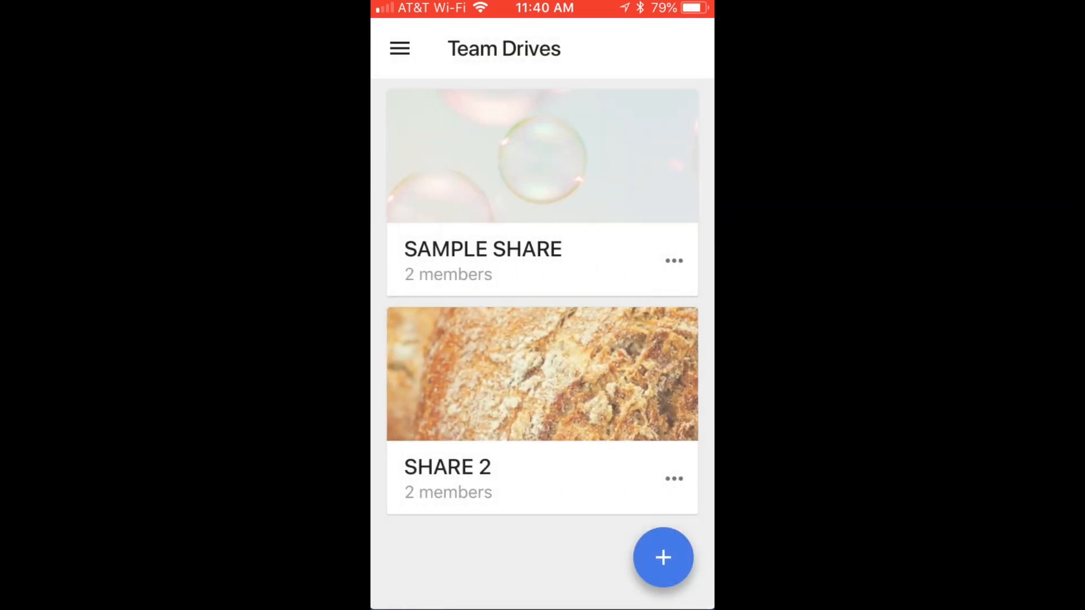
click(399, 48)
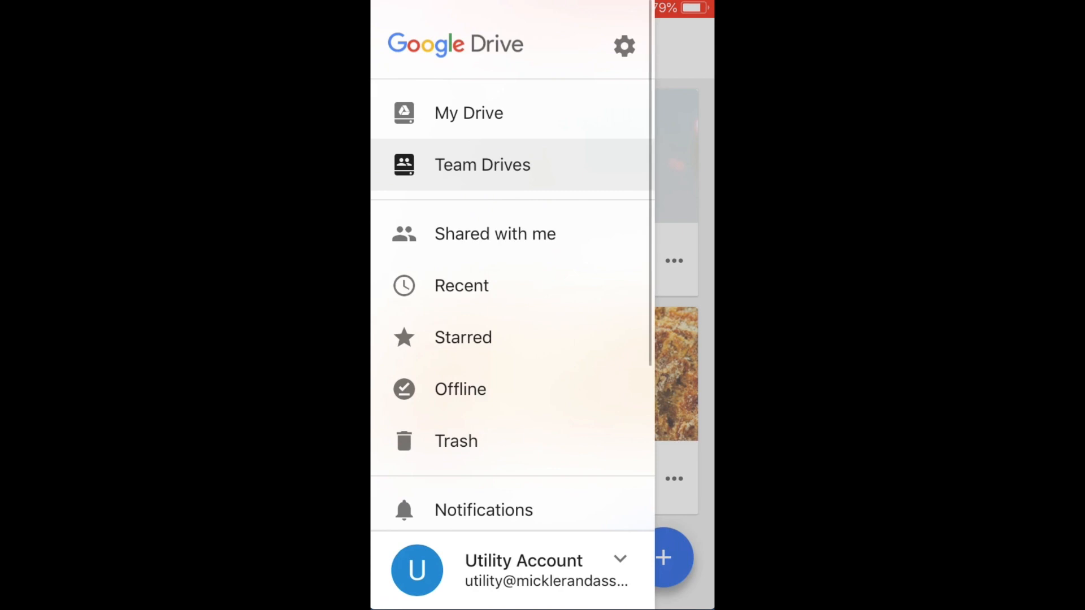